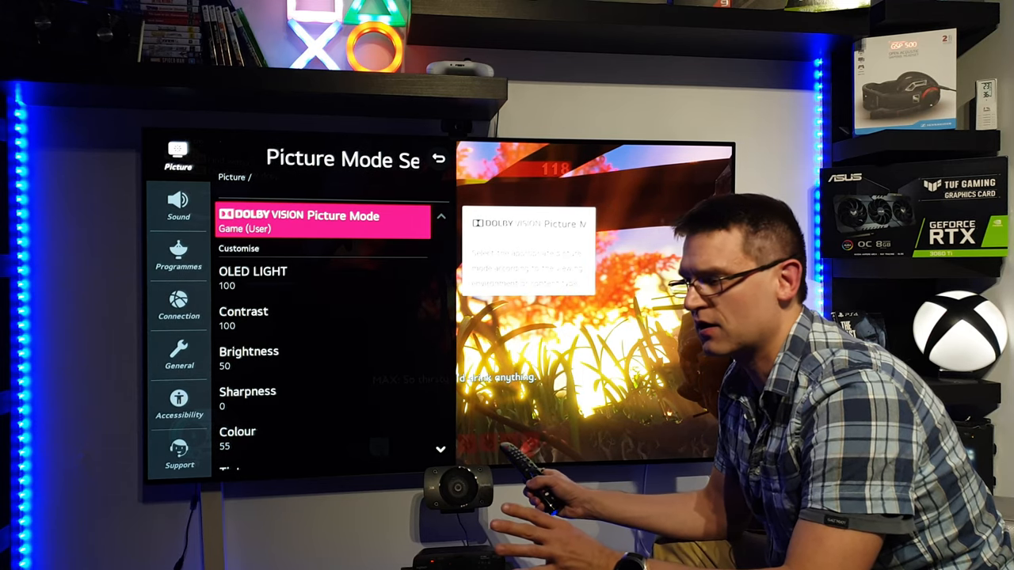
# Reach White Balance in Advanced Controls and move to the point setting for the Warm2 two-point adjustment
pyautogui.press('Down')
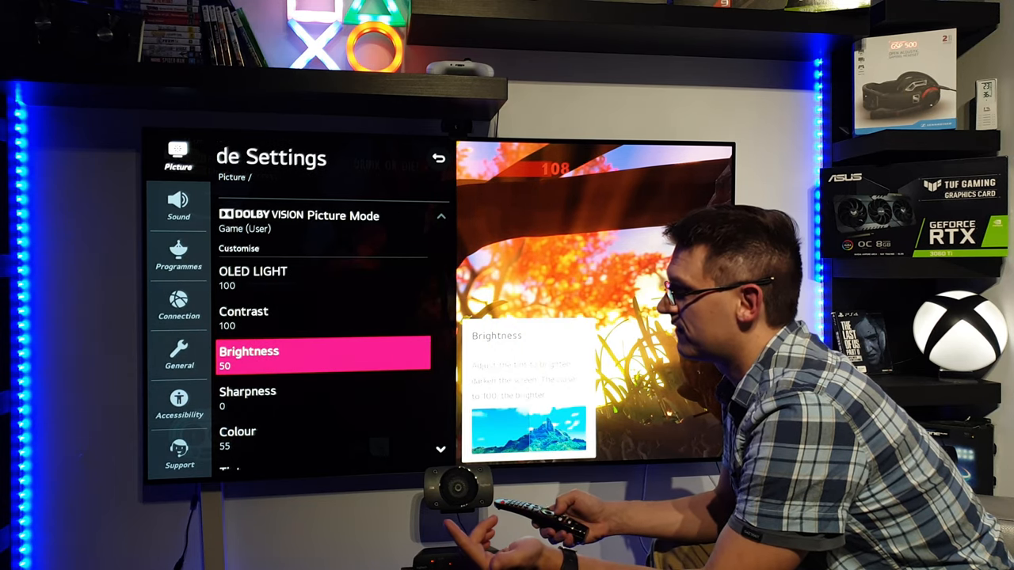
pyautogui.press('Down')
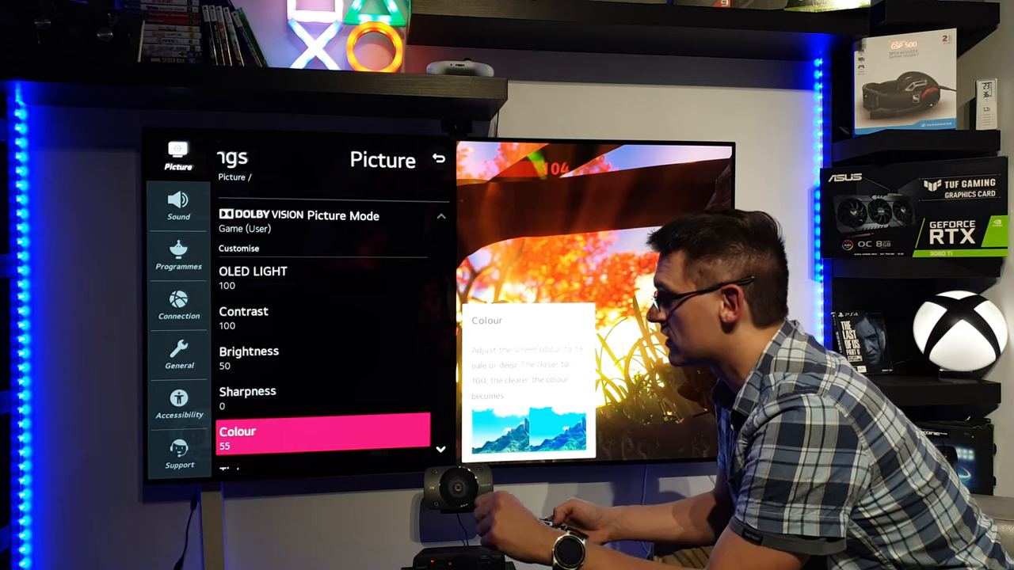
pyautogui.scroll(-3)
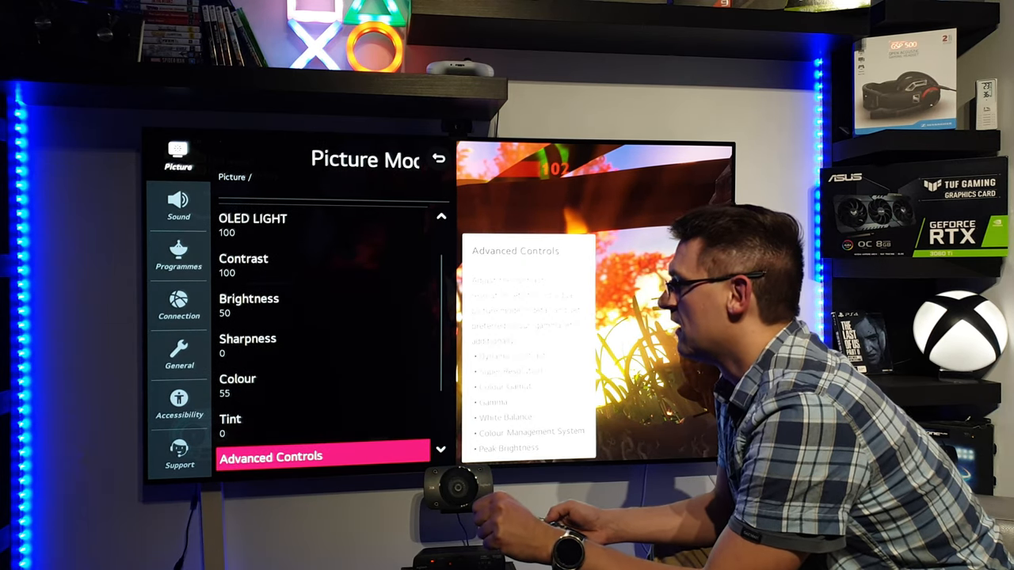
pyautogui.click(271, 457)
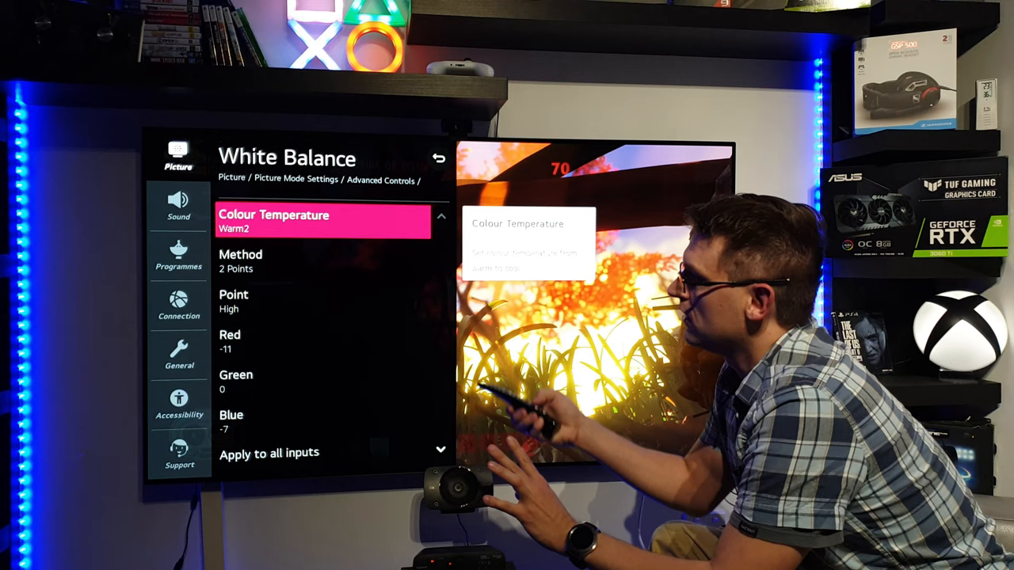
pyautogui.press('Down')
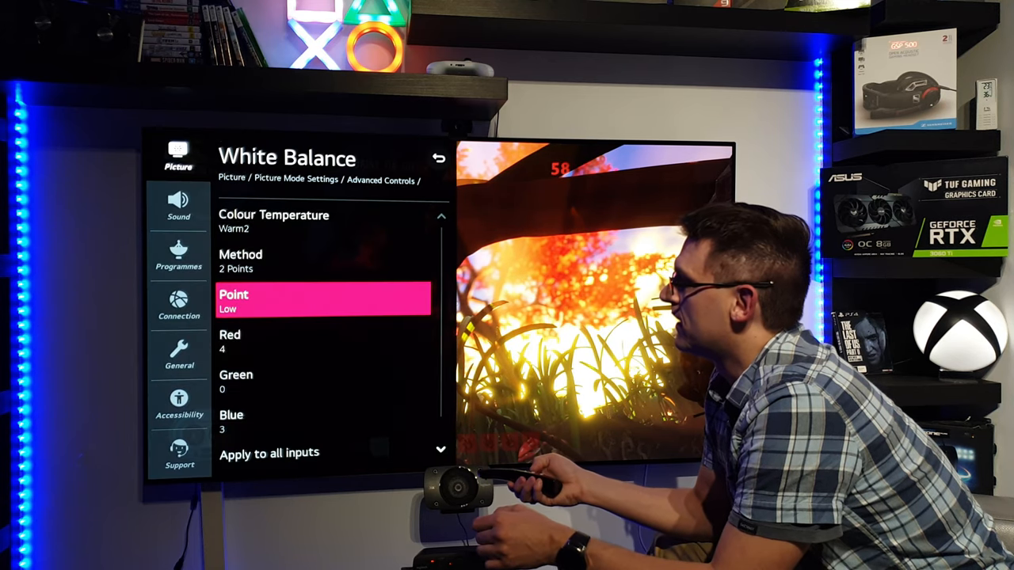
pyautogui.press('down')
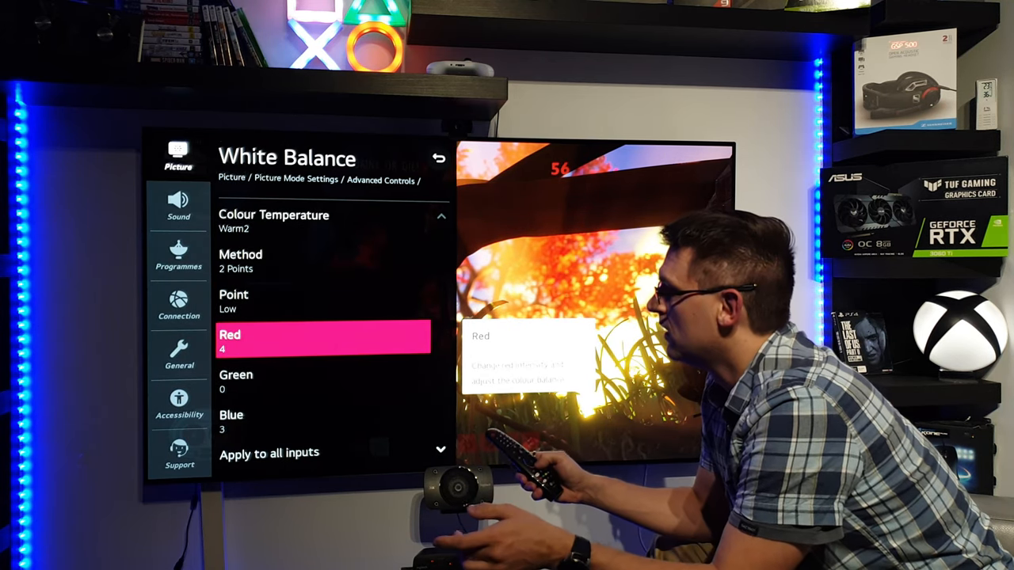
pyautogui.press('Down')
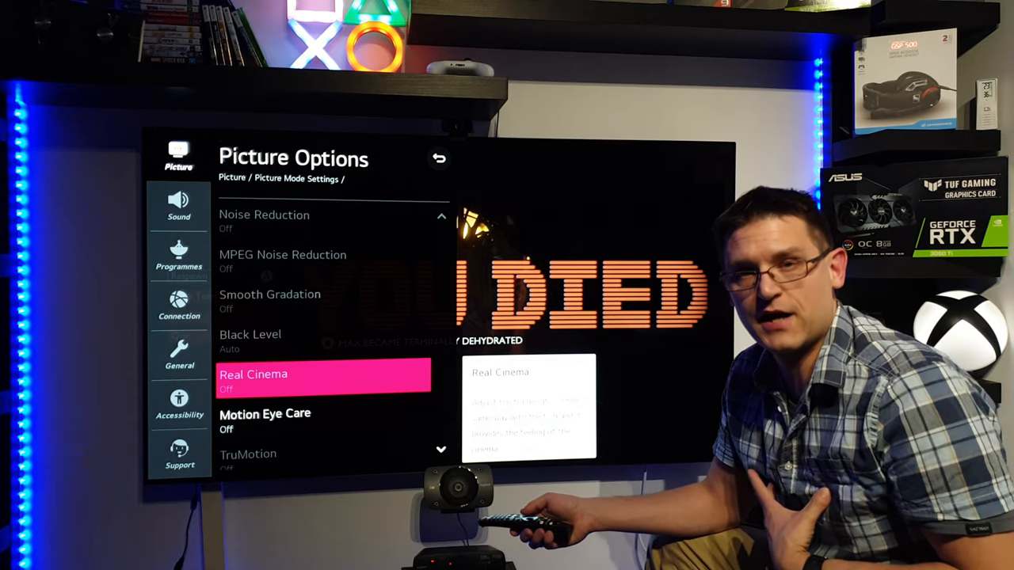
# Leave TruMotion Off in Picture Options and return to the main Picture menu showing Game (User)
pyautogui.press('Down')
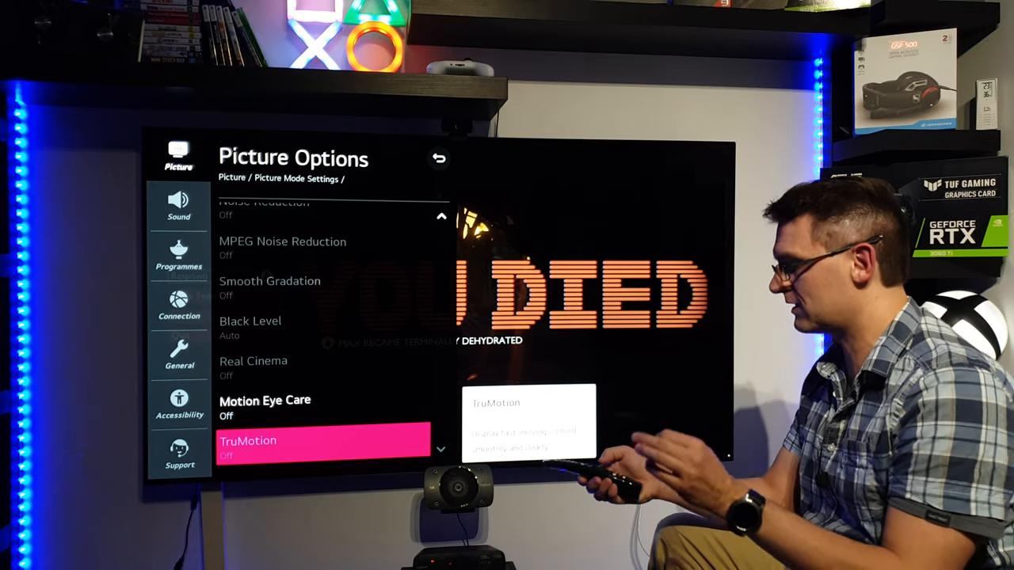
pyautogui.press('Up')
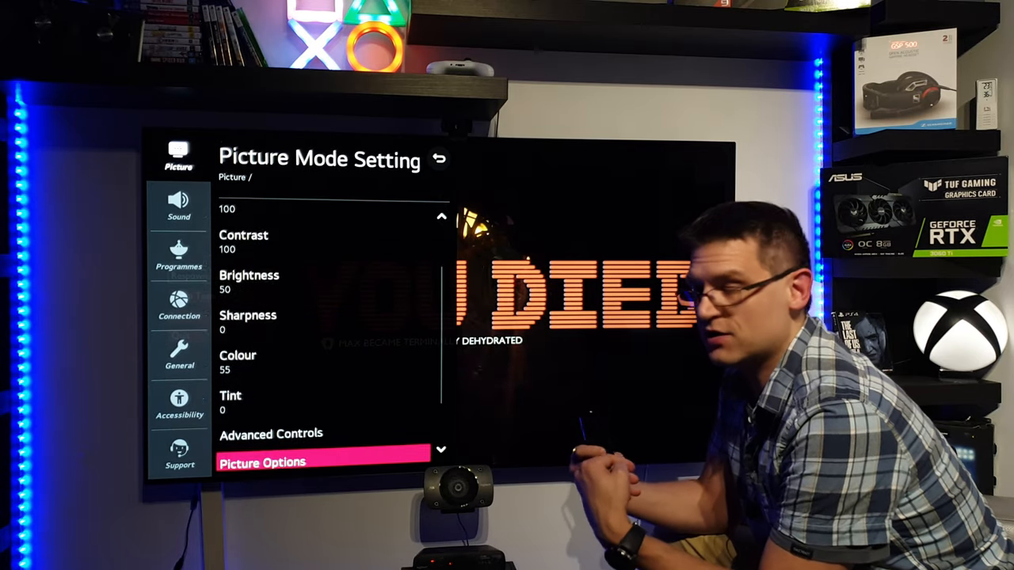
pyautogui.click(441, 159)
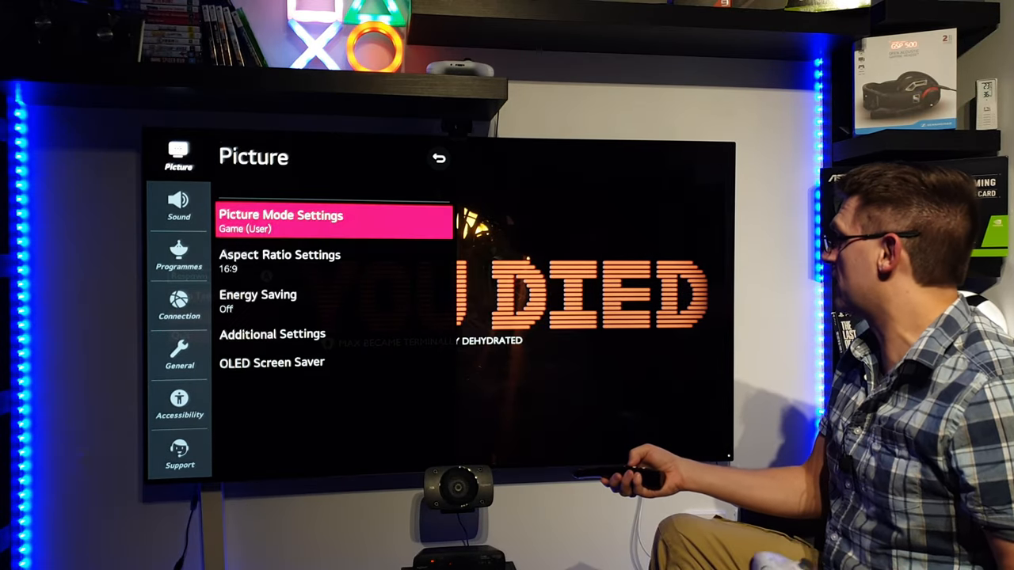